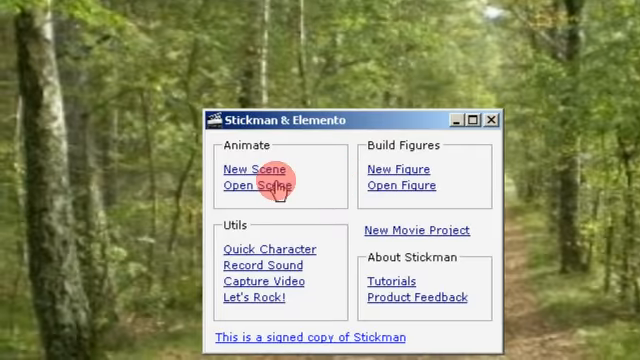
Step: Choose Open Scene in the launcher to bring up the Open file dialog
click(252, 185)
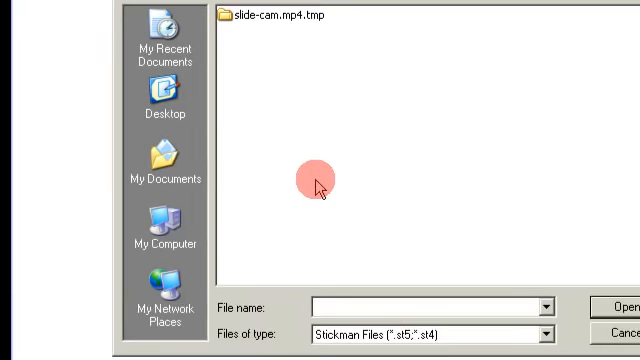
Step: Load the saved slide scene with stickman stick_1 and the ground object
click(167, 170)
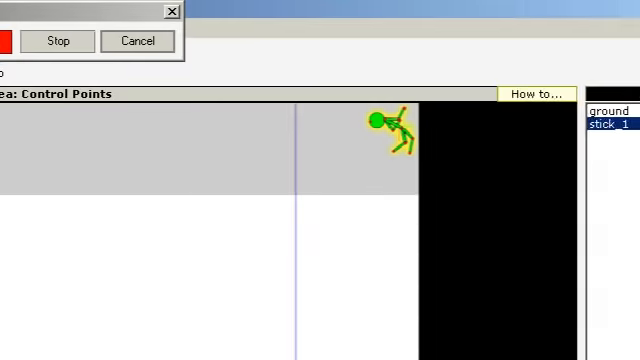
Step: Show Elemento physics for stick_1: Control Points collision, mass 1, radius 20, start 56, length 100
click(290, 27)
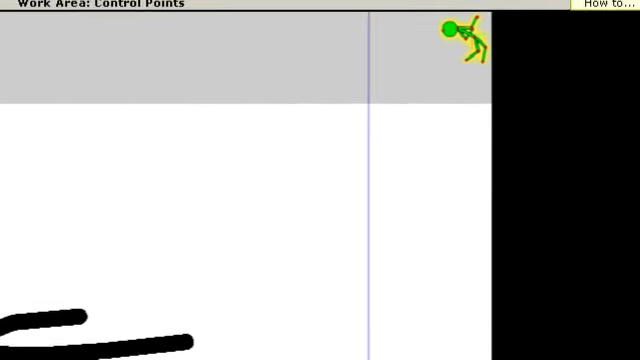
click(229, 28)
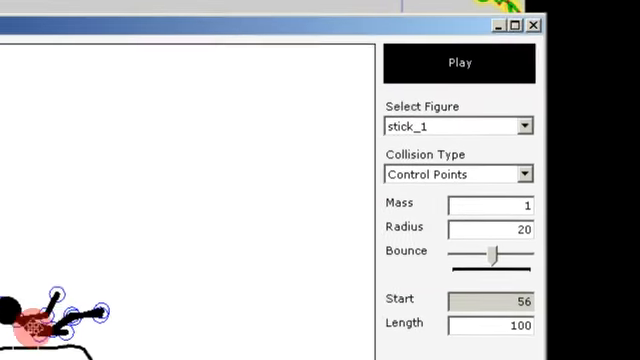
Step: Set stick_1's Bounce to its minimum value, with the force option enabled
click(458, 62)
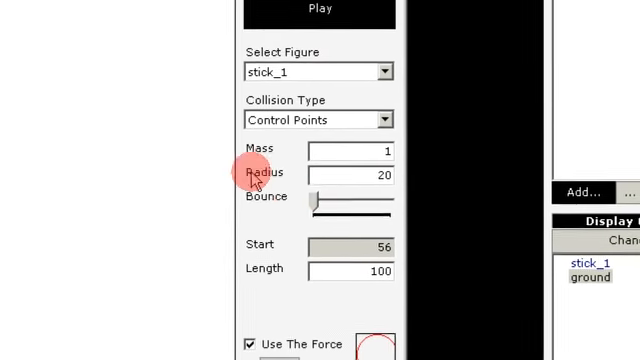
click(318, 8)
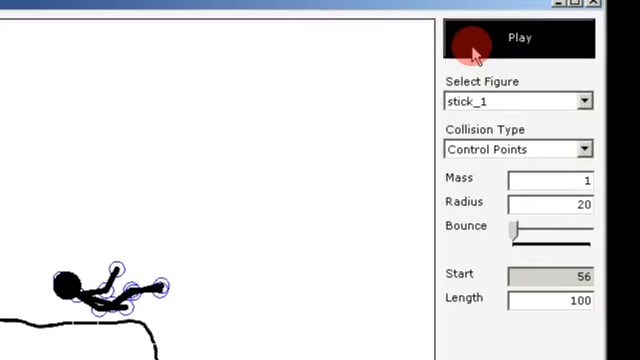
Step: Run the simulation with gravity on and drag the camera cross next to the cliff
click(518, 37)
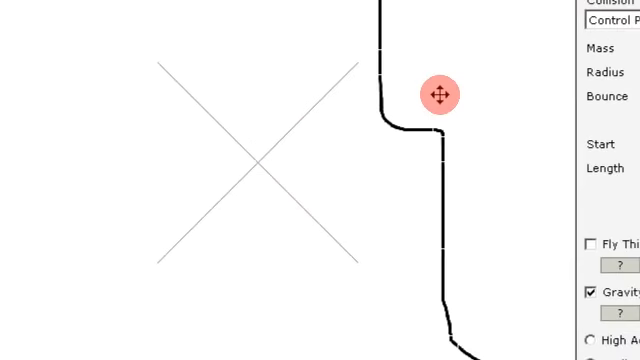
drag(440, 93, 311, 166)
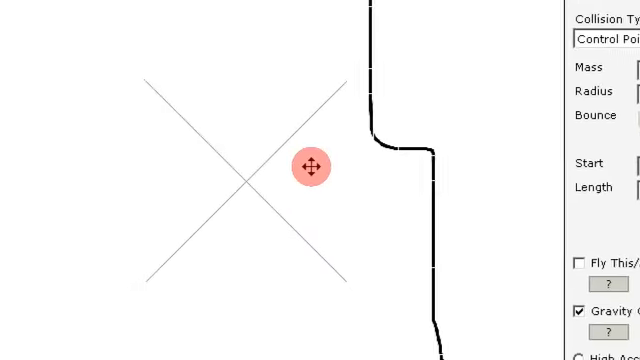